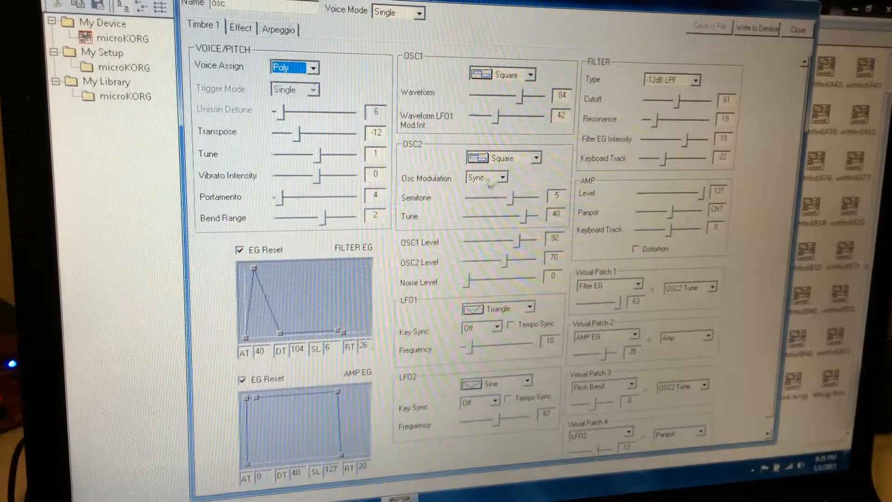
- Switch the osc patch's OSC2 Osc Modulation from Sync to Off in Timbre 1
left_click(480, 176)
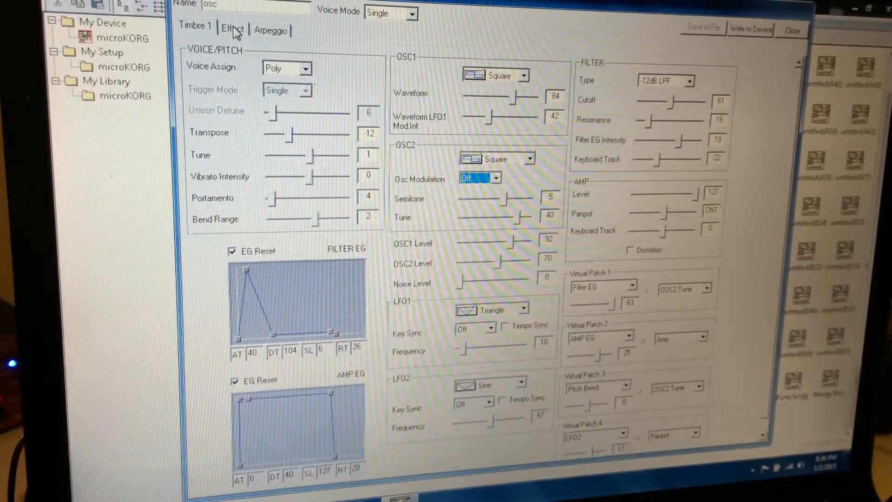
left_click(233, 29)
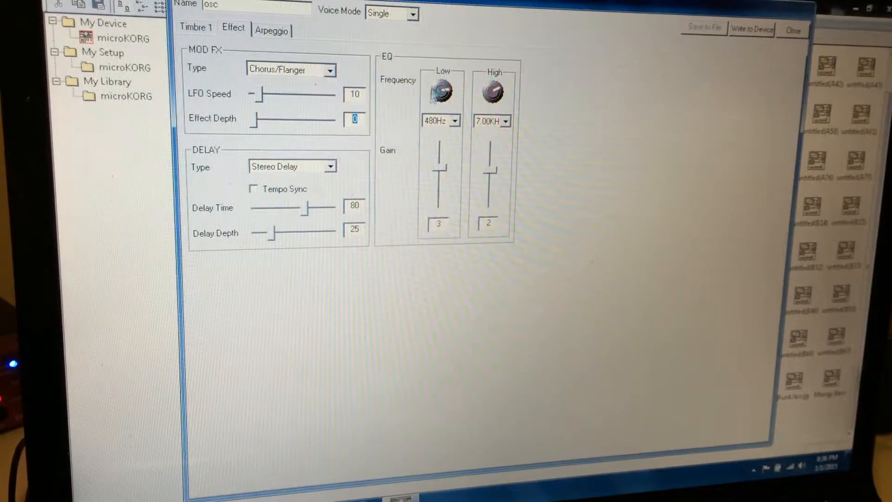
left_click(273, 30)
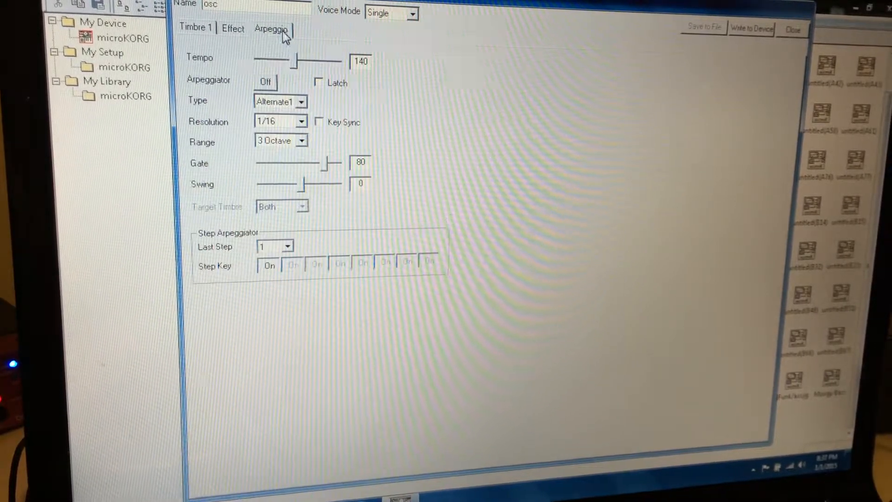
left_click(196, 29)
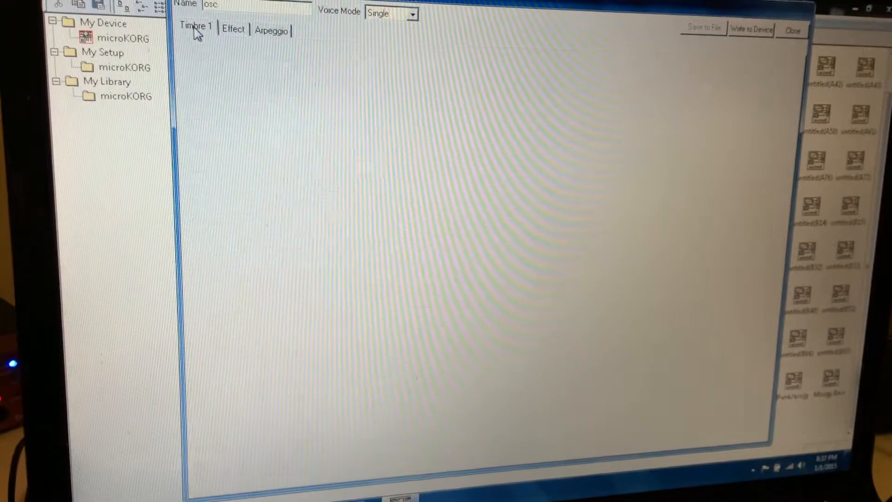
left_click(196, 26)
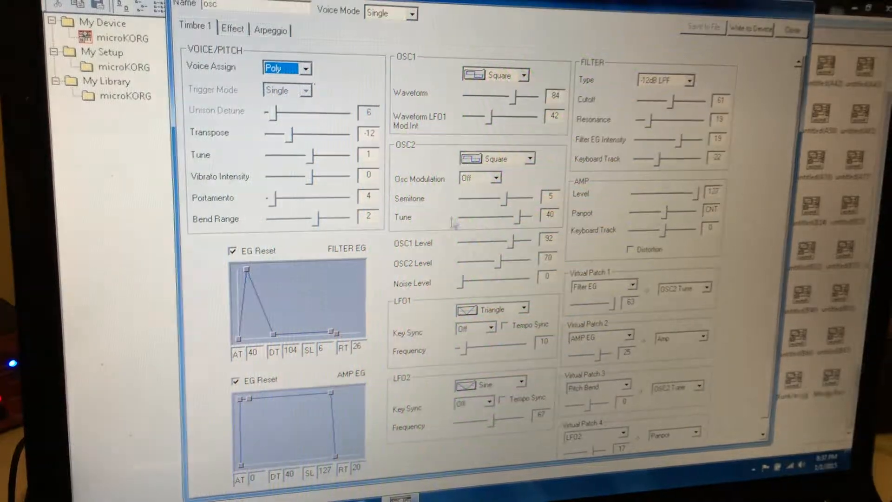
- Choose Sync from the OSC2 Osc Modulation dropdown for the osc patch
left_click(497, 178)
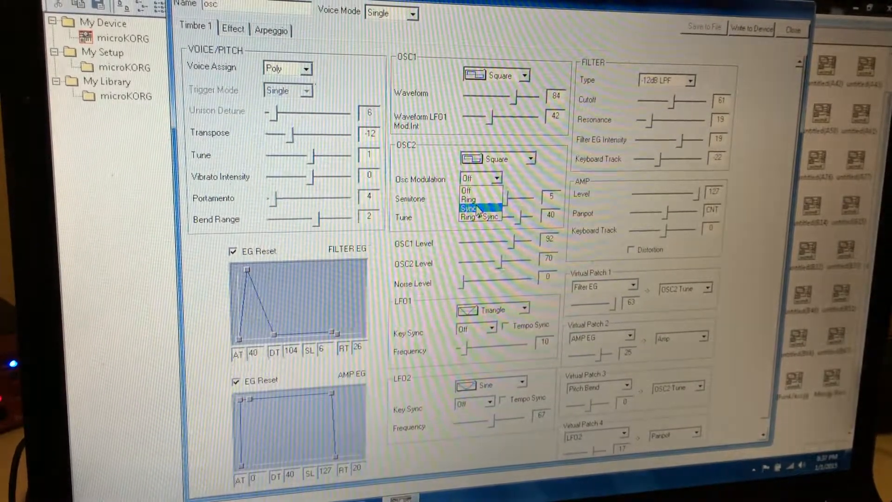
left_click(469, 209)
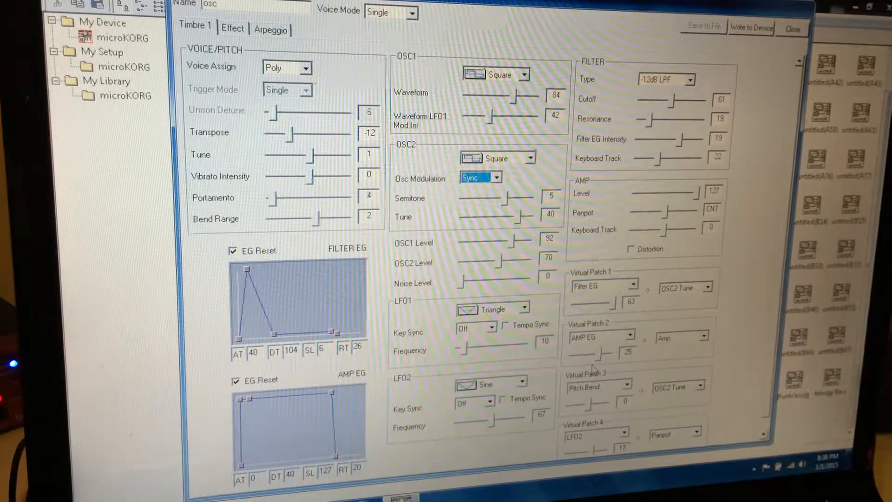
left_click(495, 177)
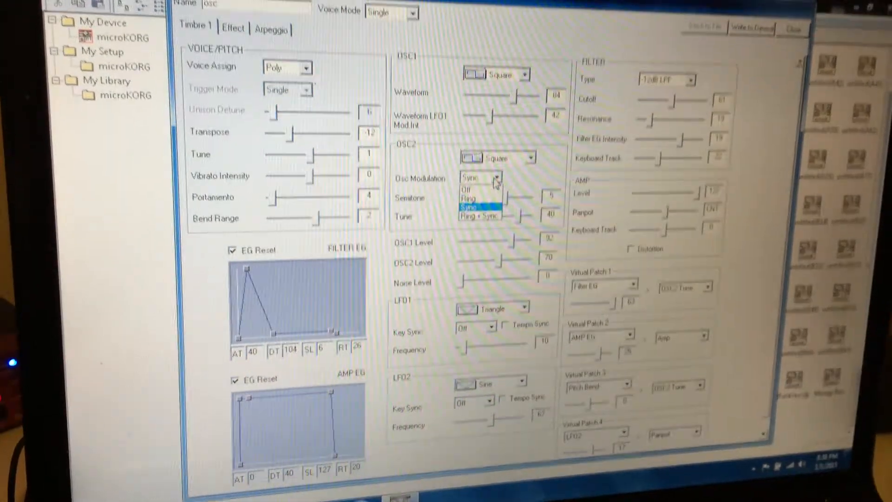
left_click(469, 198)
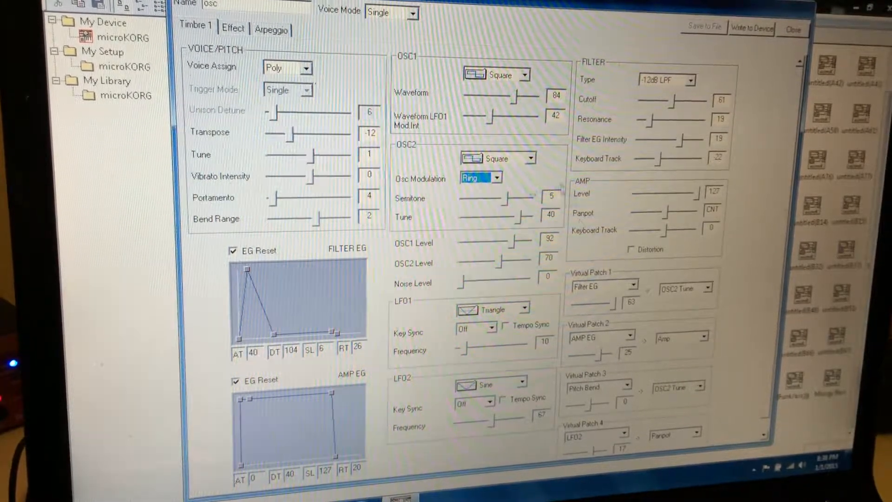
left_click(496, 178)
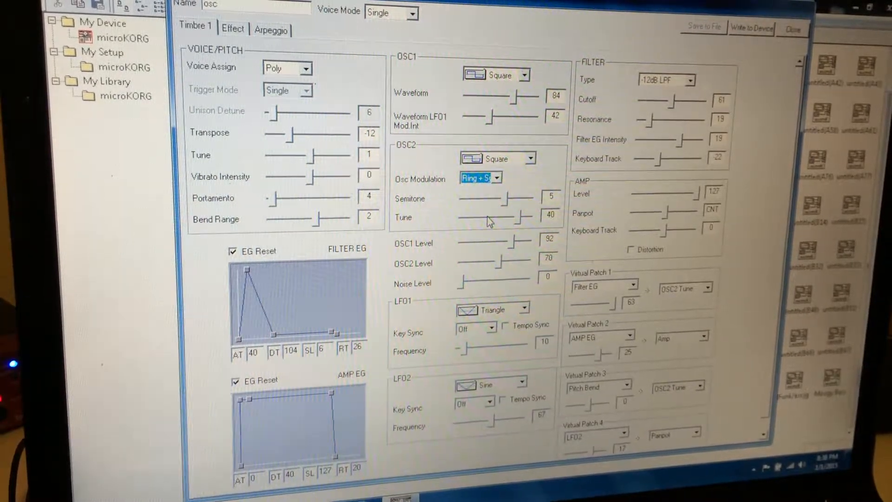
left_click(496, 178)
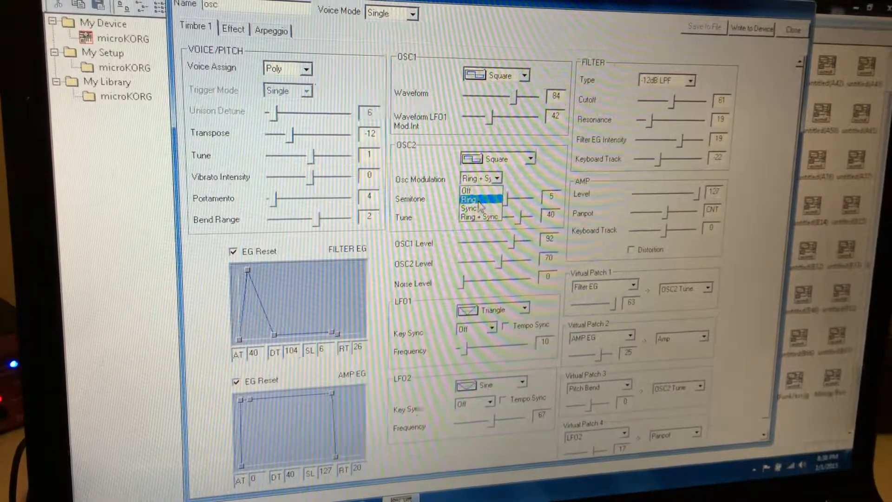
left_click(470, 208)
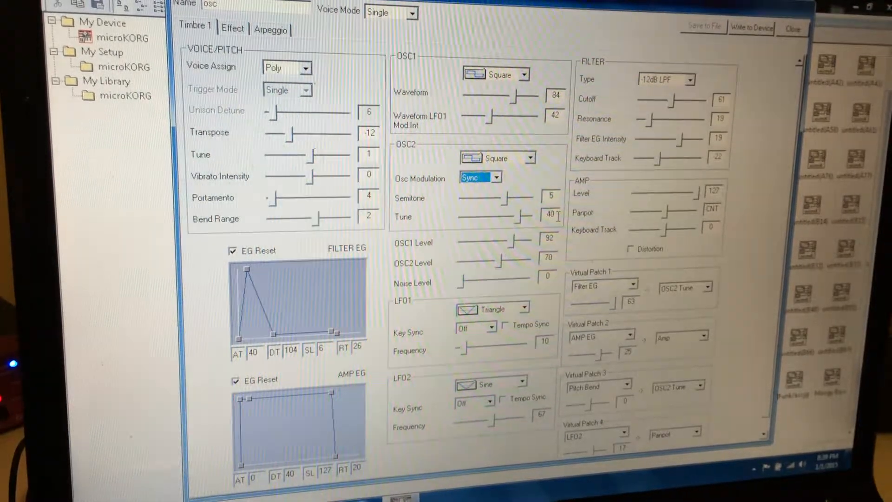